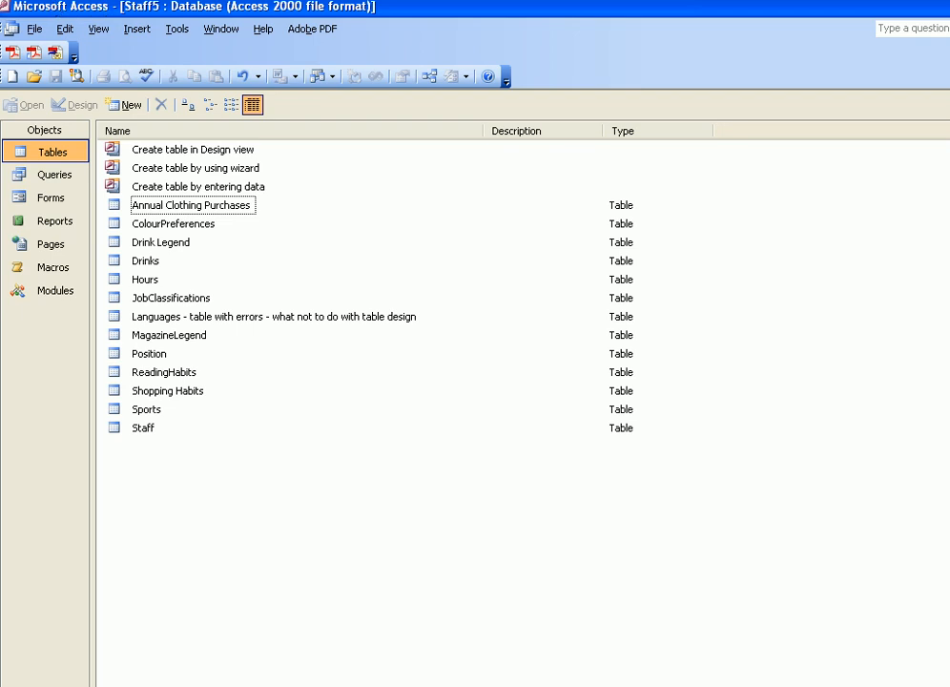
pyautogui.moveTo(203, 459)
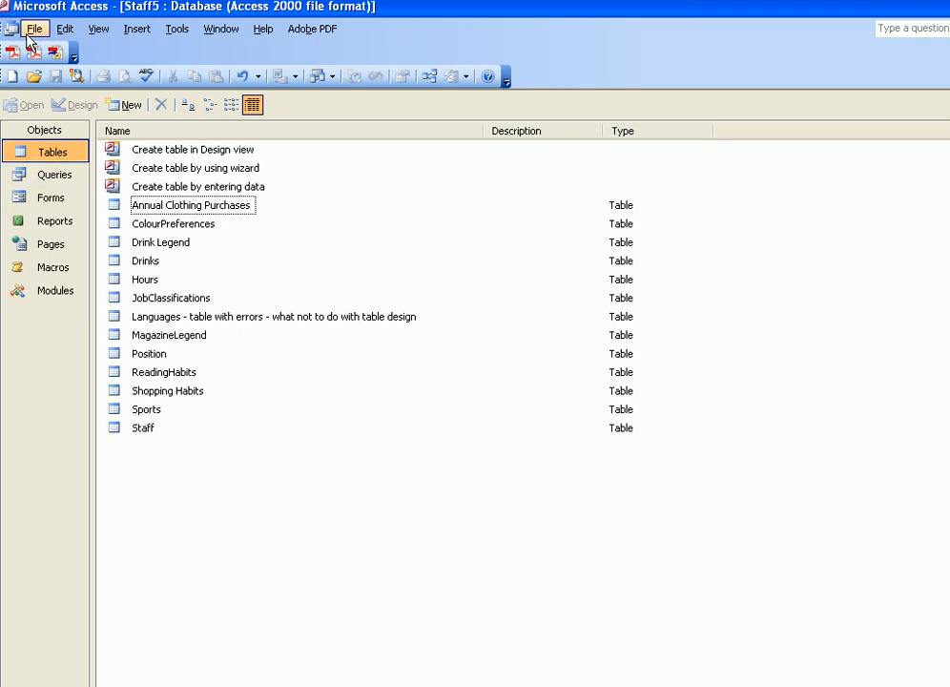
# Import from the Extra Tables database on the Desktop to list its tables
pyautogui.click(42, 31)
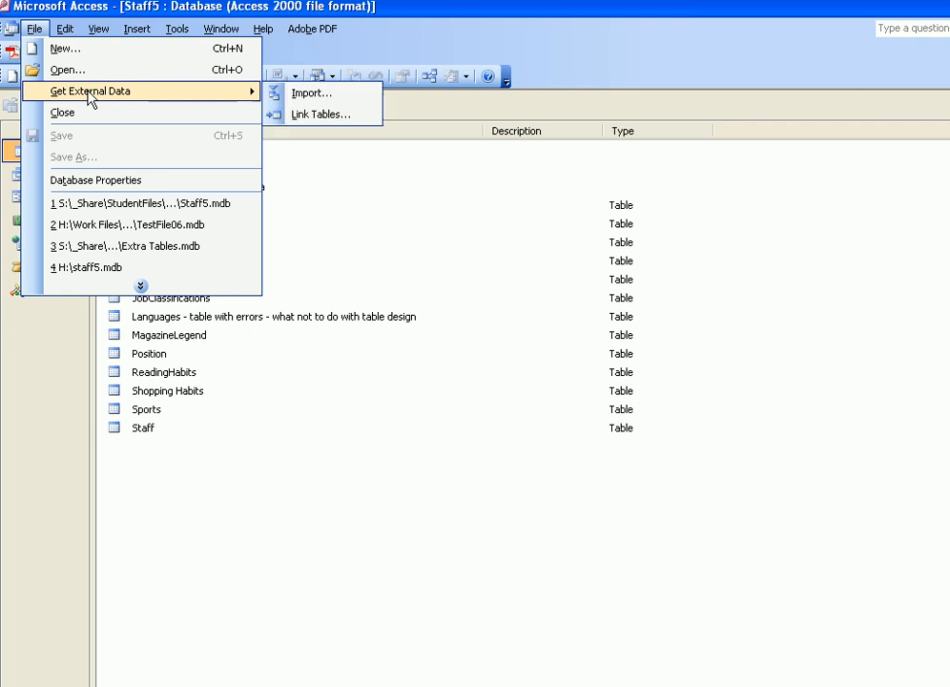
pyautogui.moveTo(309, 94)
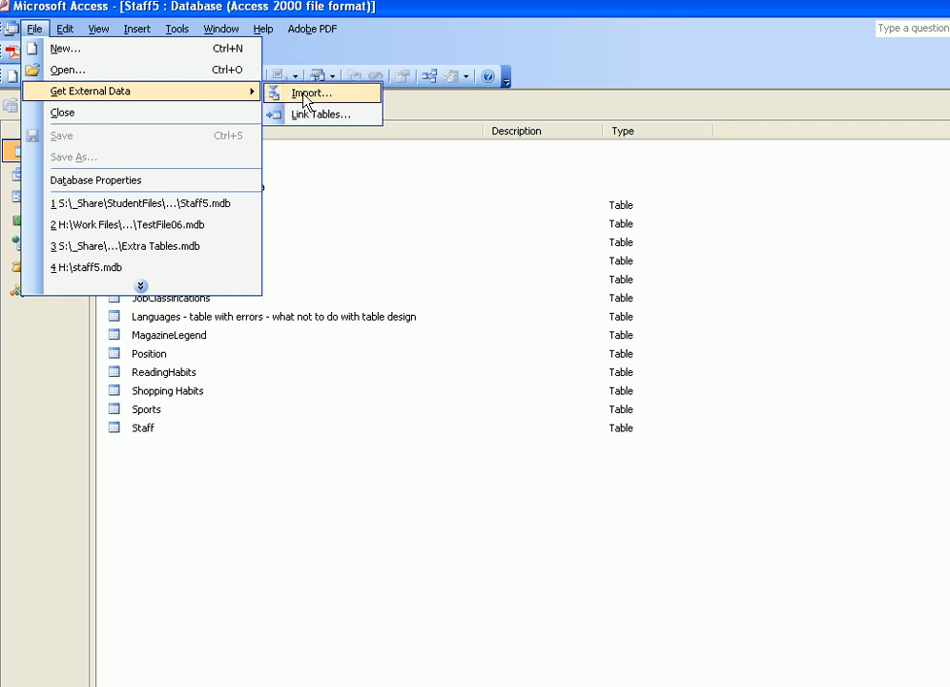
pyautogui.click(314, 93)
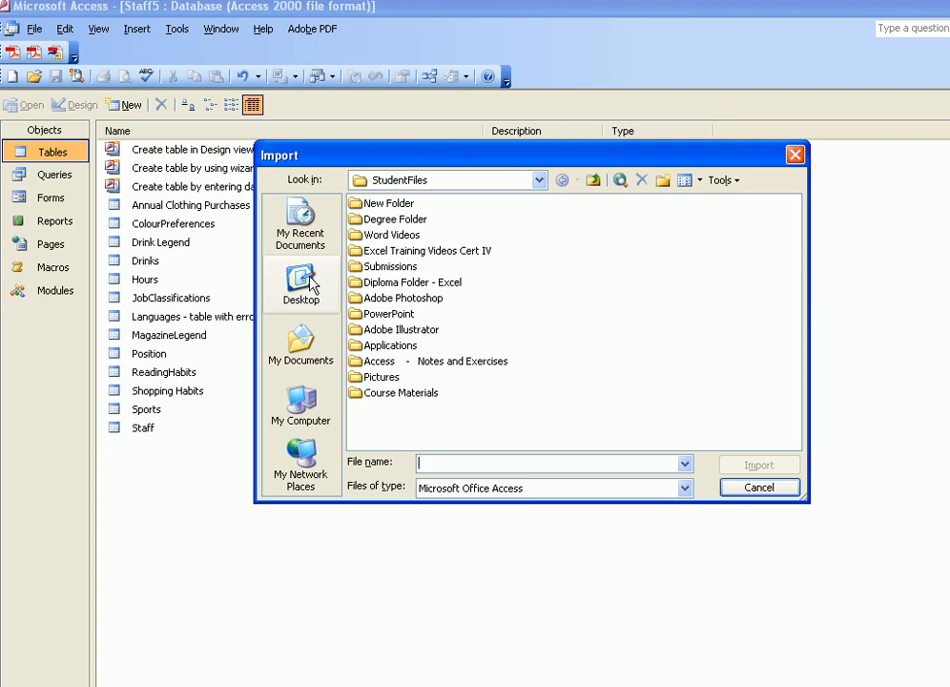
pyautogui.moveTo(307, 281)
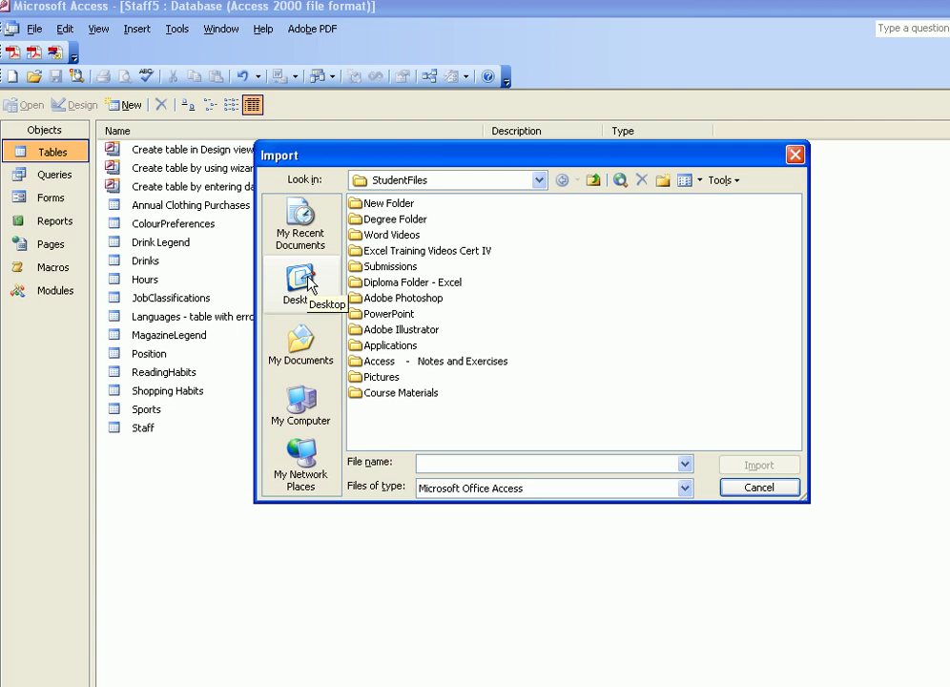
pyautogui.click(300, 280)
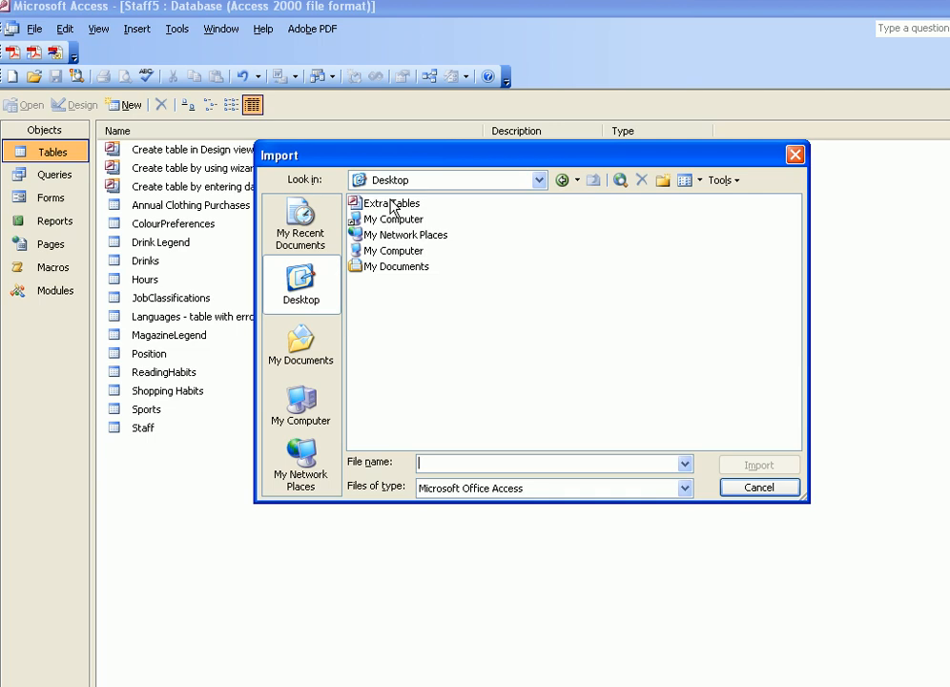
pyautogui.click(392, 203)
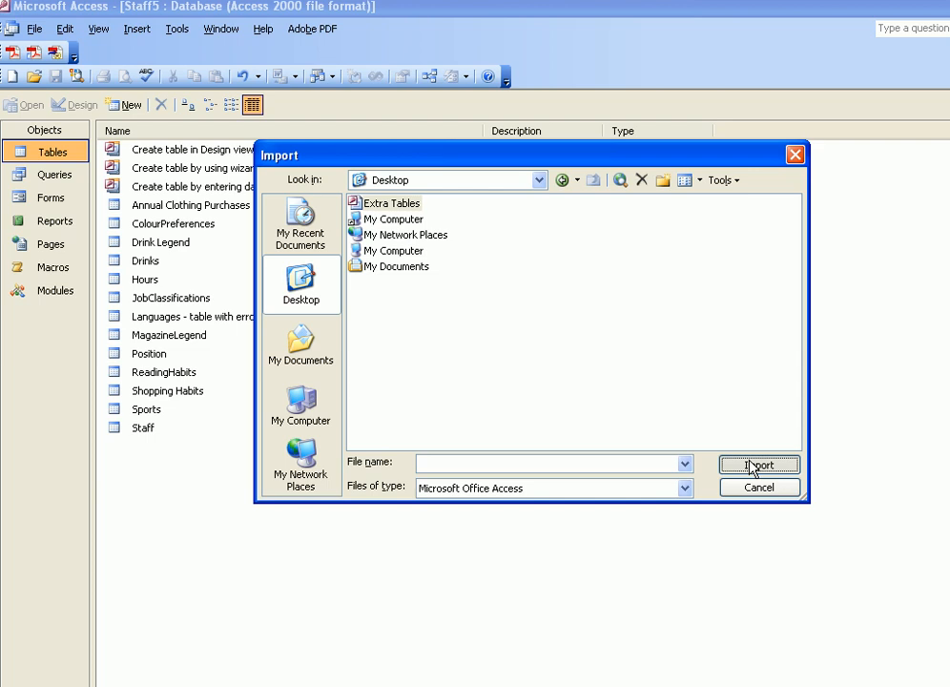
pyautogui.click(763, 465)
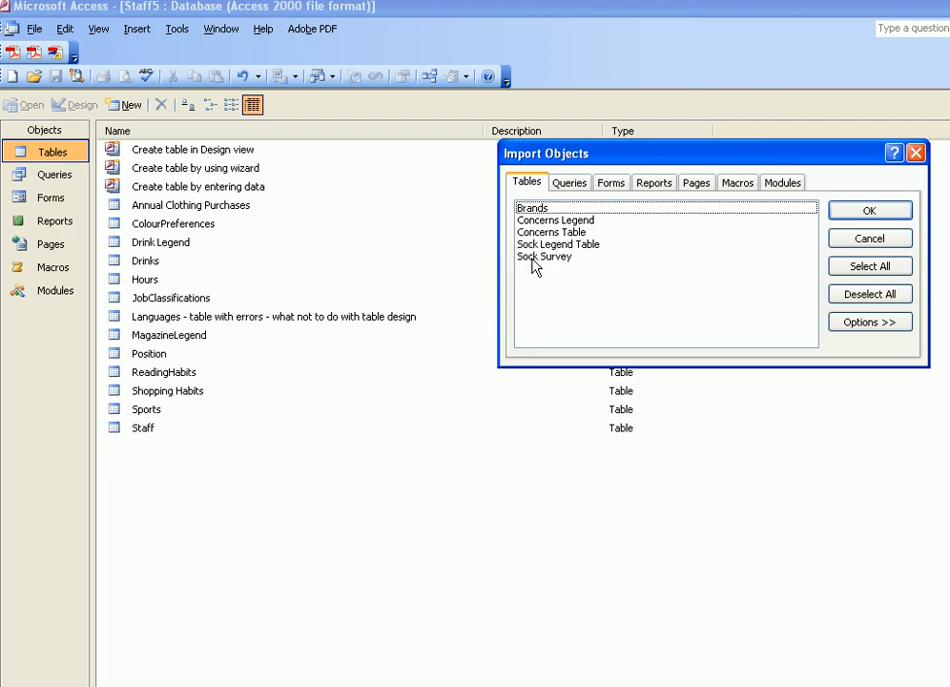
# Import Sock Legend Table and Sock Survey from Extra Tables into Staff5
pyautogui.click(544, 256)
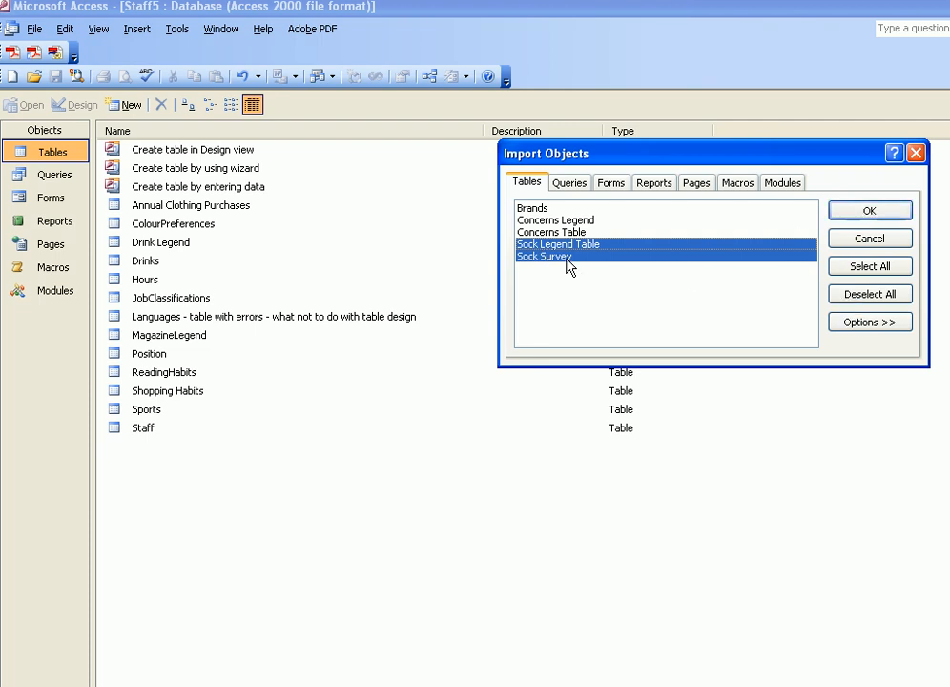
pyautogui.moveTo(551, 246)
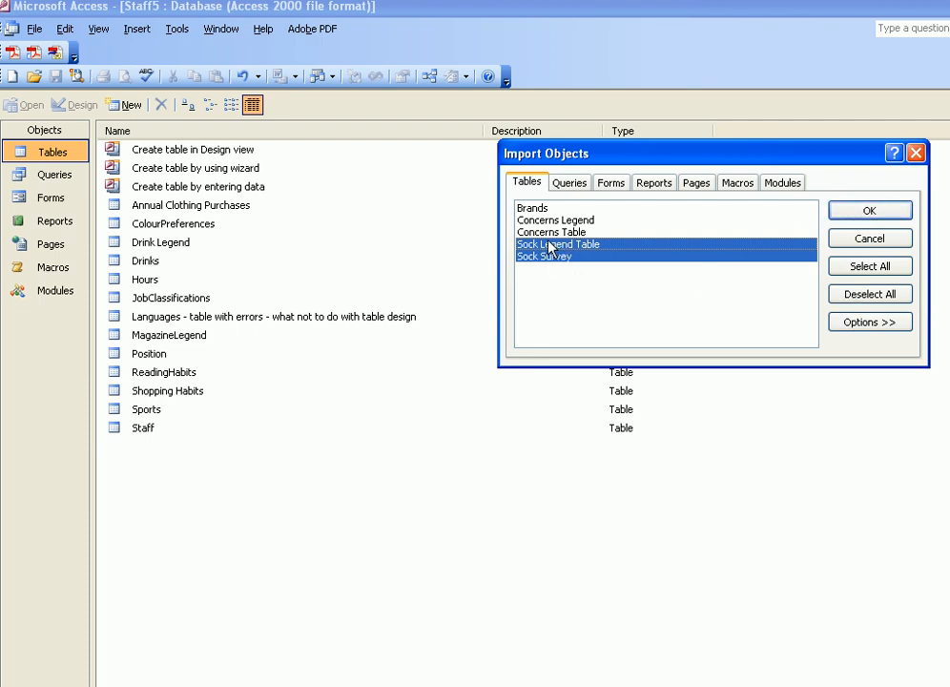
pyautogui.moveTo(543, 235)
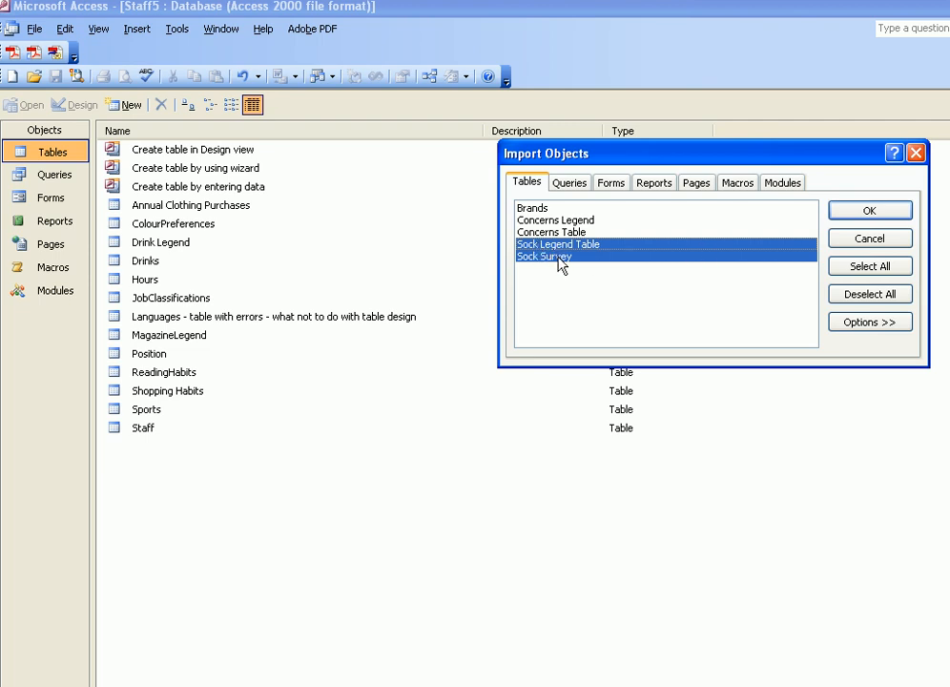
pyautogui.click(869, 210)
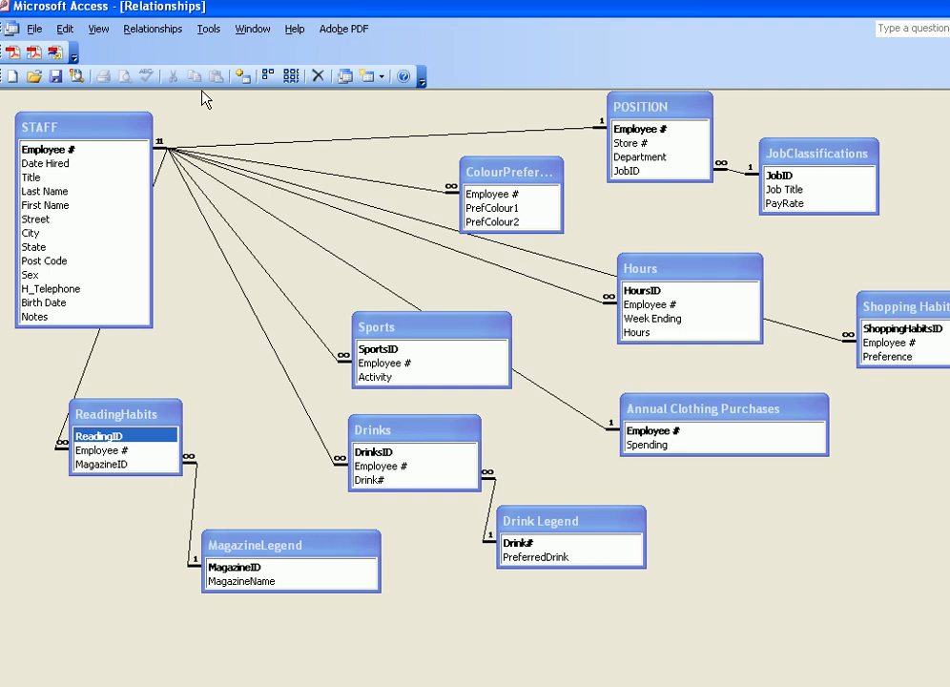
pyautogui.moveTo(266, 76)
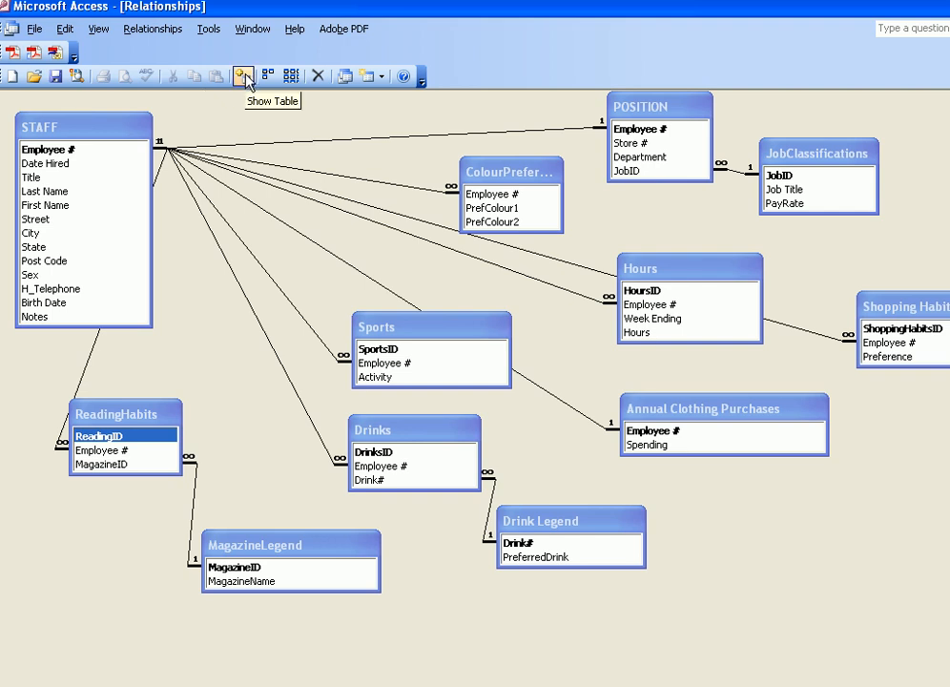
# Add Sock Legend Table and Sock Survey to the relationships diagram from Show Table
pyautogui.click(246, 75)
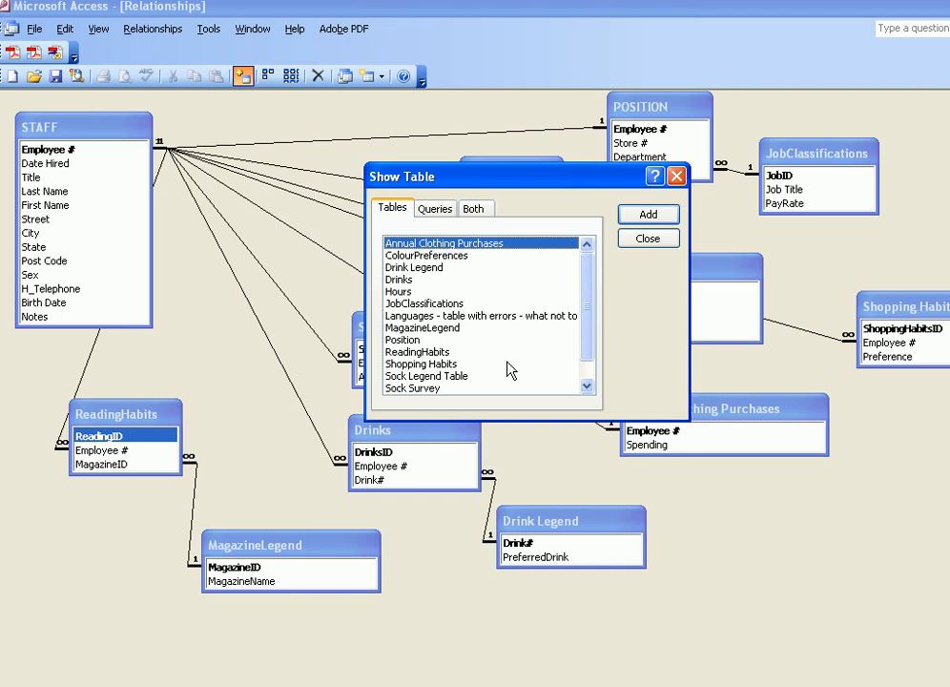
pyautogui.click(425, 375)
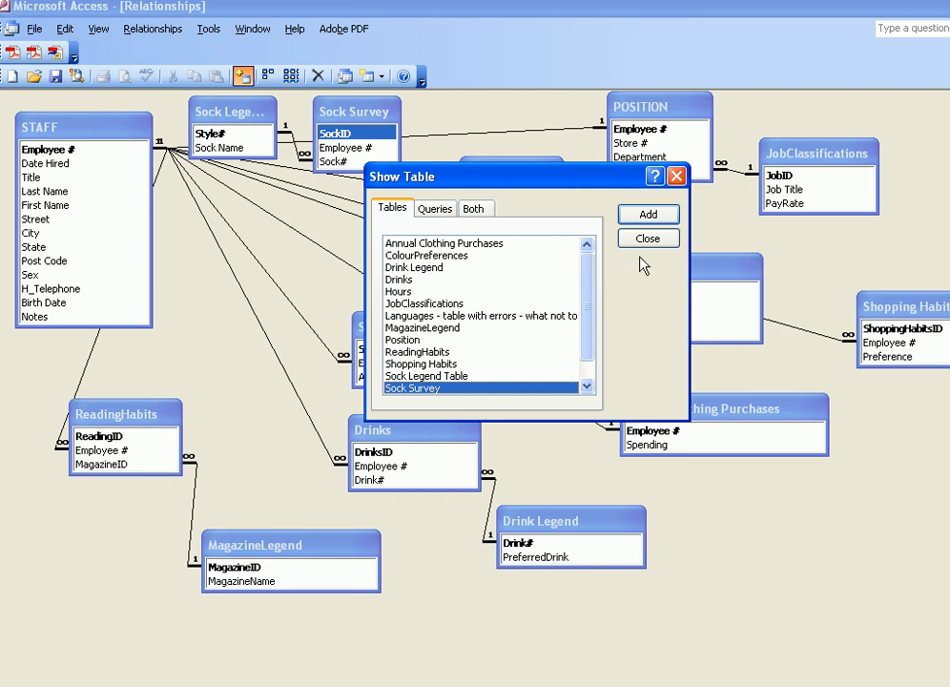
pyautogui.click(648, 239)
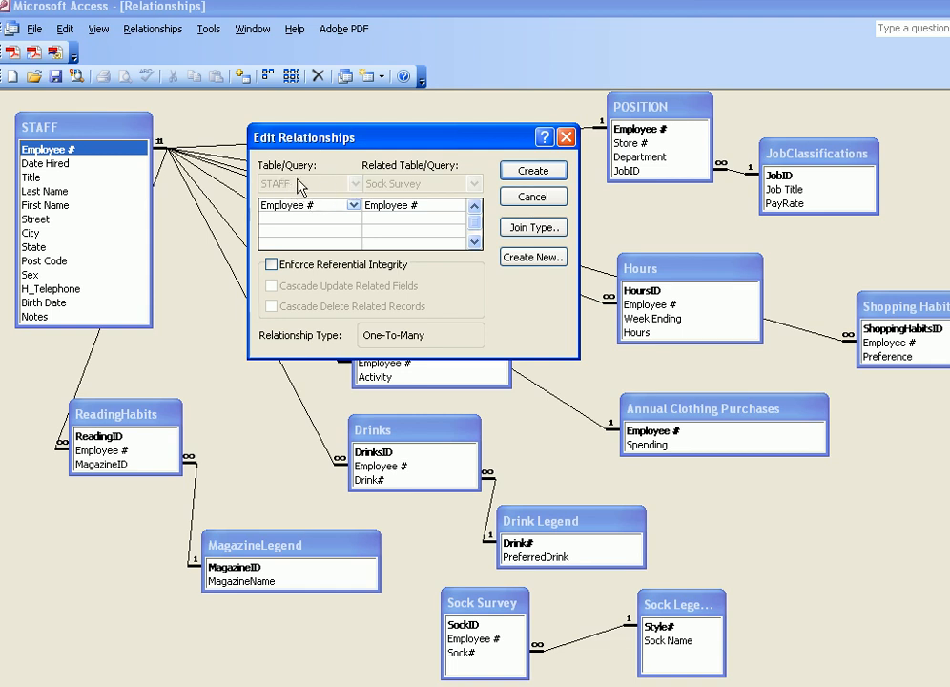
pyautogui.moveTo(283, 188)
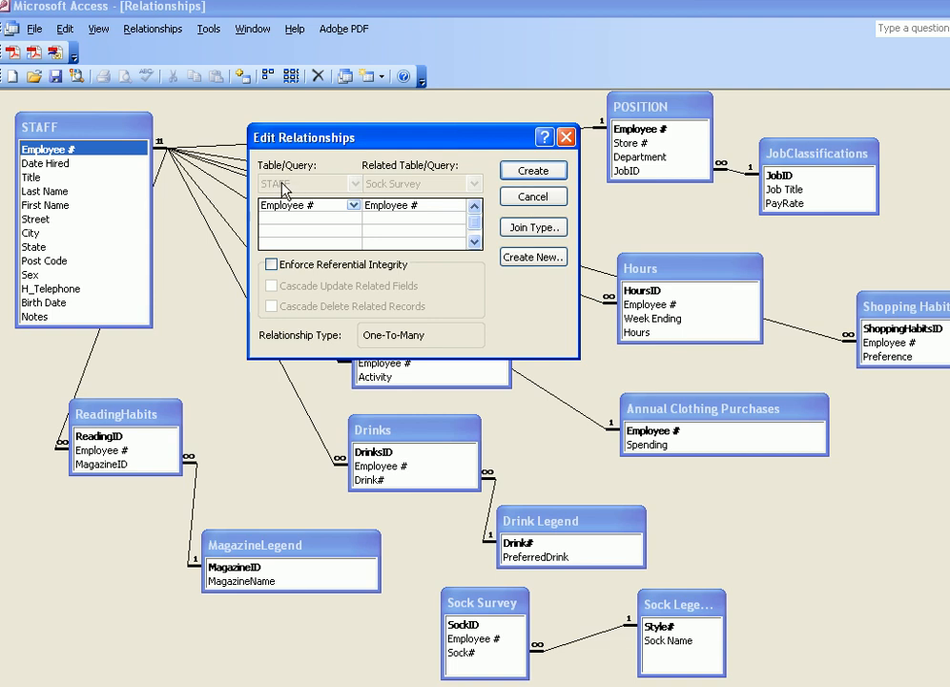
pyautogui.moveTo(78, 129)
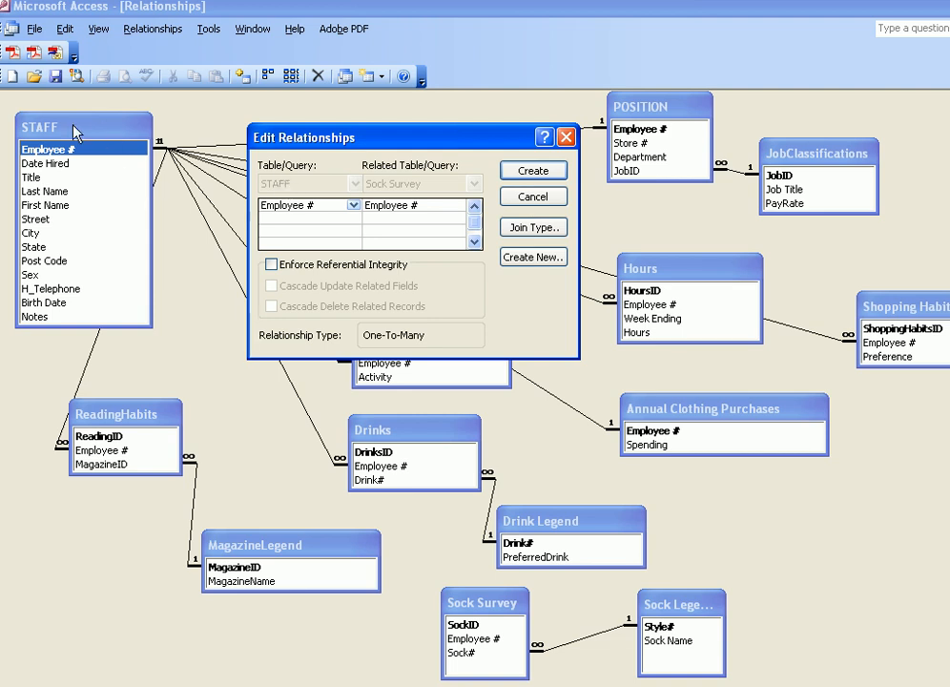
pyautogui.moveTo(272, 196)
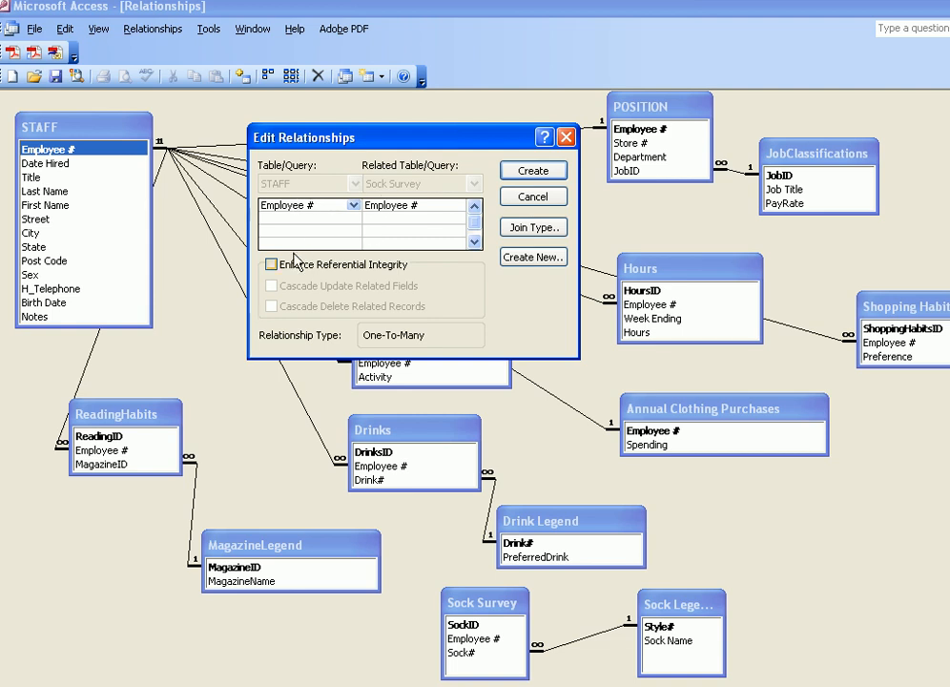
# Create the STAFF–Sock Survey Employee # relationship with Enforce Referential Integrity ticked
pyautogui.click(272, 264)
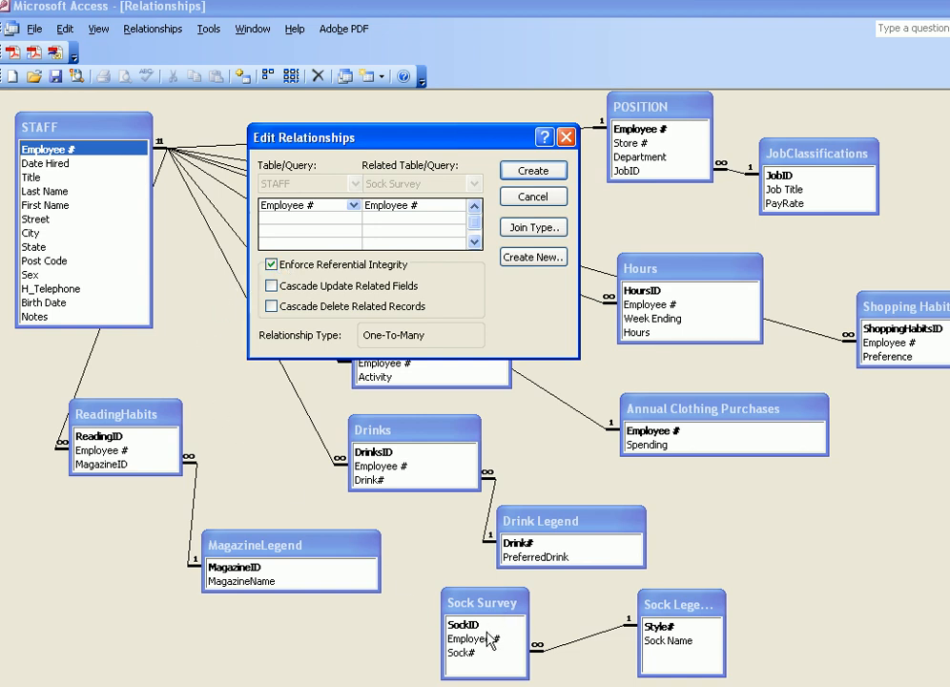
pyautogui.moveTo(491, 625)
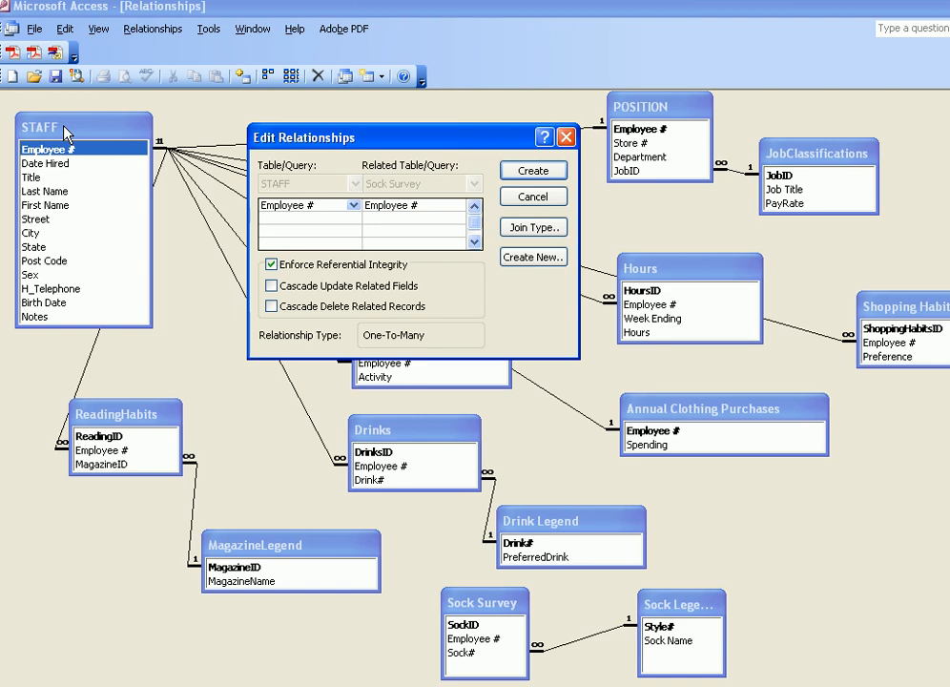
pyautogui.moveTo(299, 276)
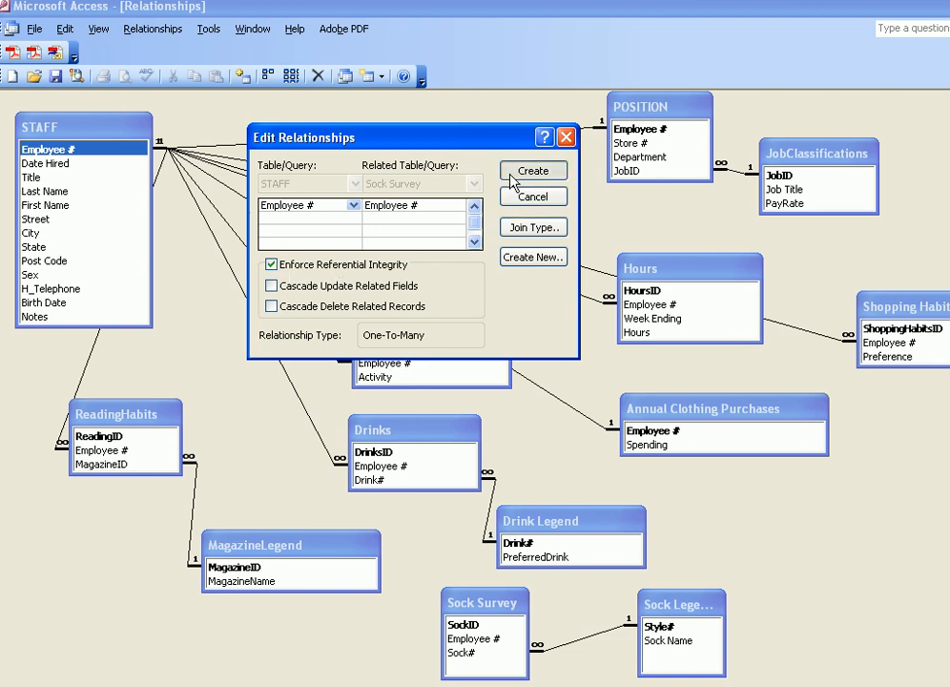
pyautogui.click(533, 170)
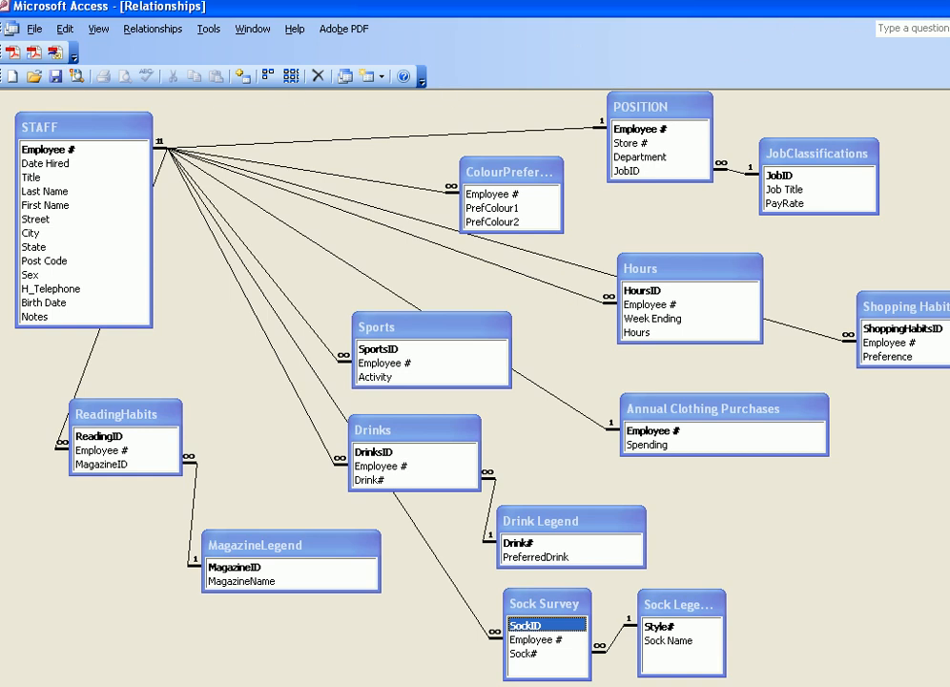
pyautogui.click(60, 34)
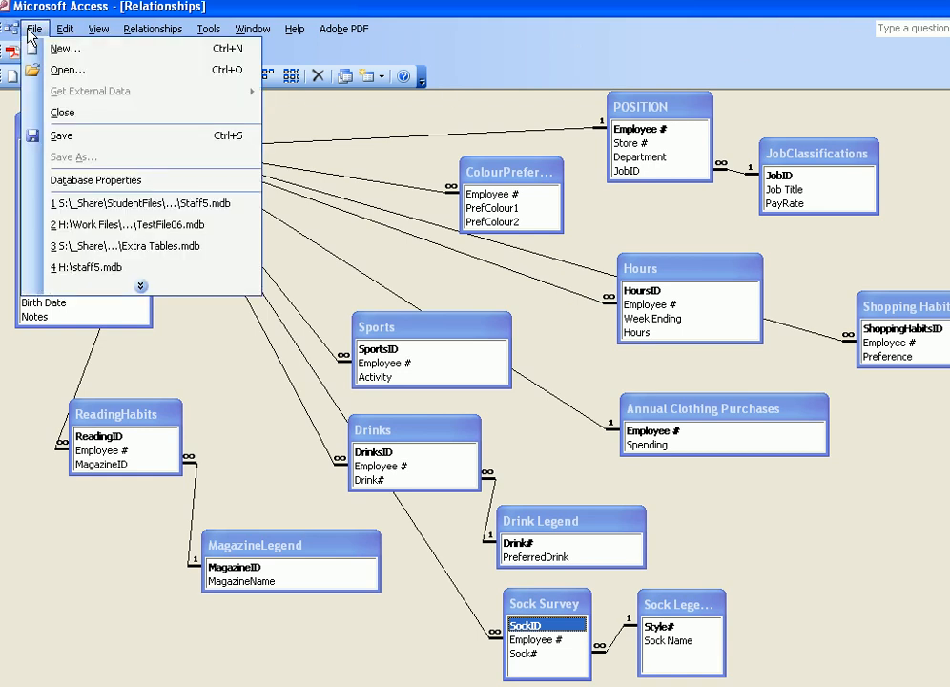